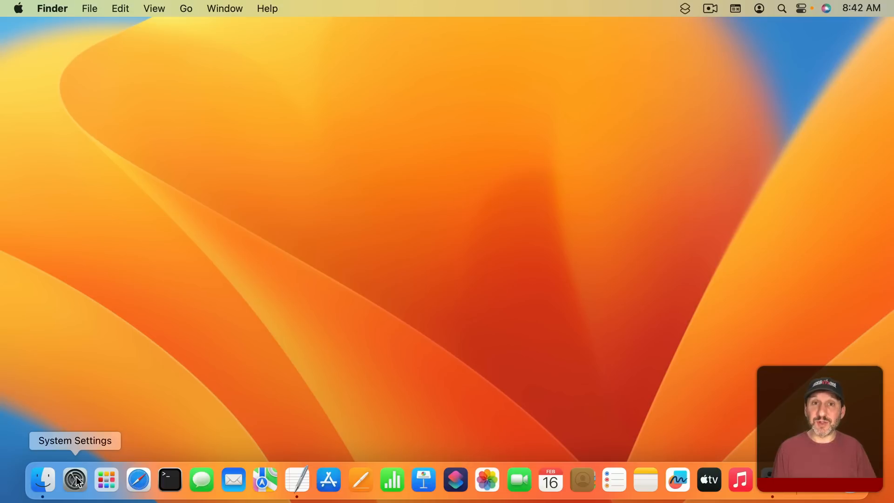
Show the System Settings sections from its Dock icon, then pick a destination from Finder's Go menu.
{"action": "right_click", "coordinate": [74, 479]}
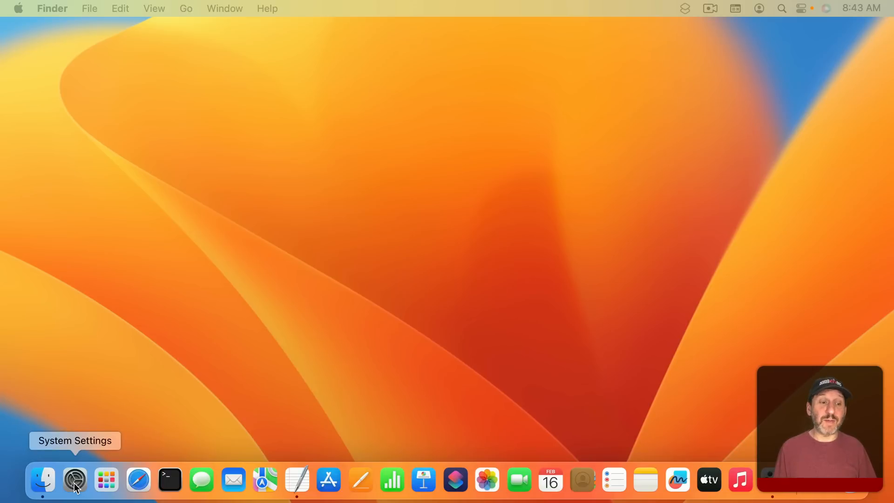
{"action": "right_click", "coordinate": [75, 480]}
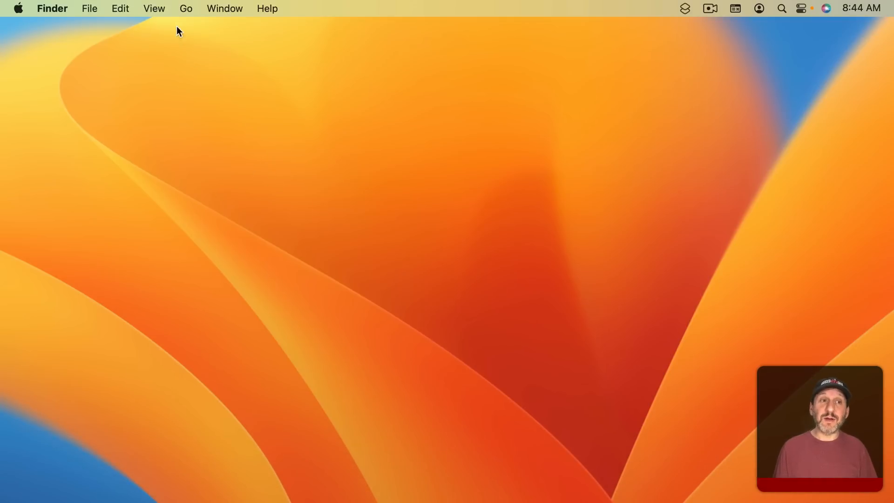
{"action": "left_click", "coordinate": [185, 7]}
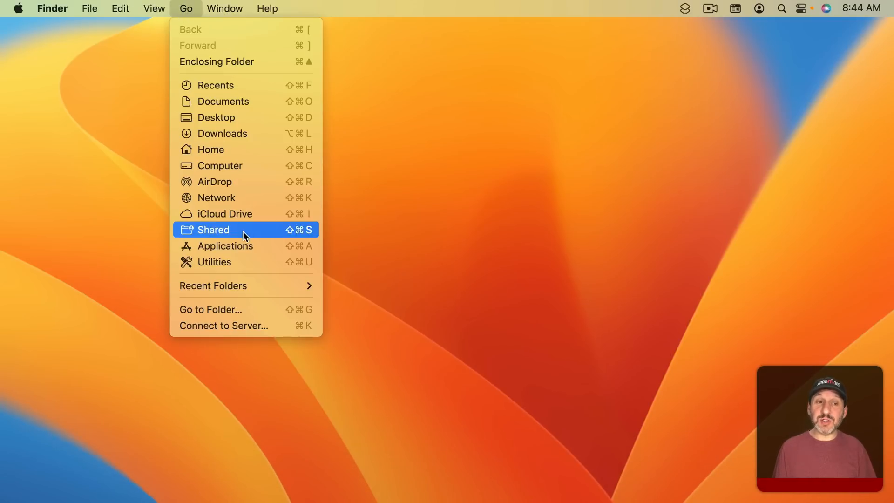
{"action": "left_click", "coordinate": [224, 246]}
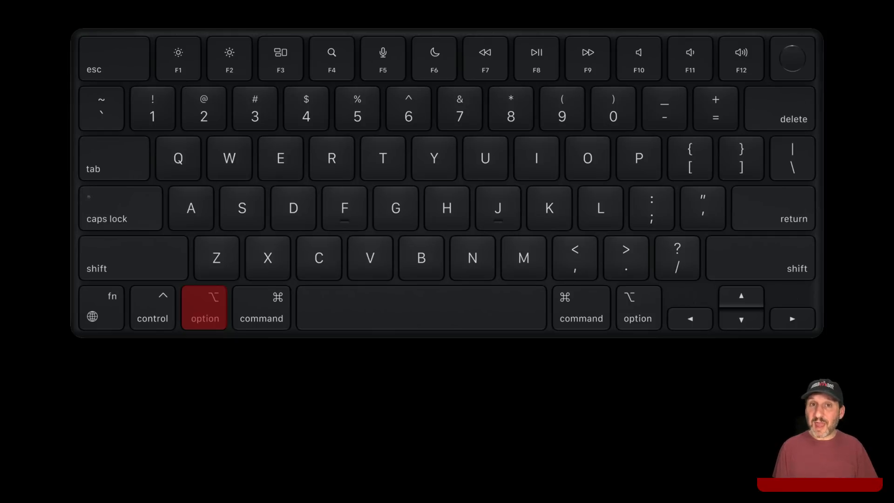
{"action": "left_click", "coordinate": [101, 307]}
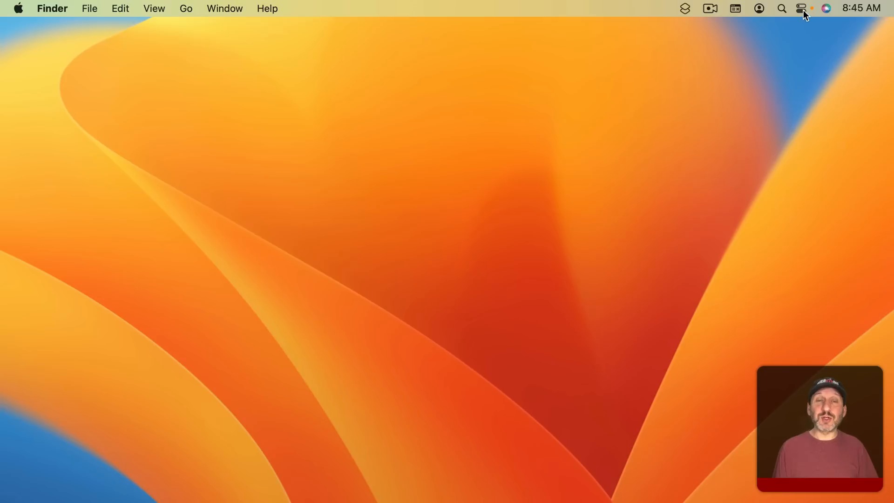
Show Bluetooth devices in Control Center, open Bluetooth Settings, and try the Bluetooth status menu.
{"action": "left_click", "coordinate": [801, 8]}
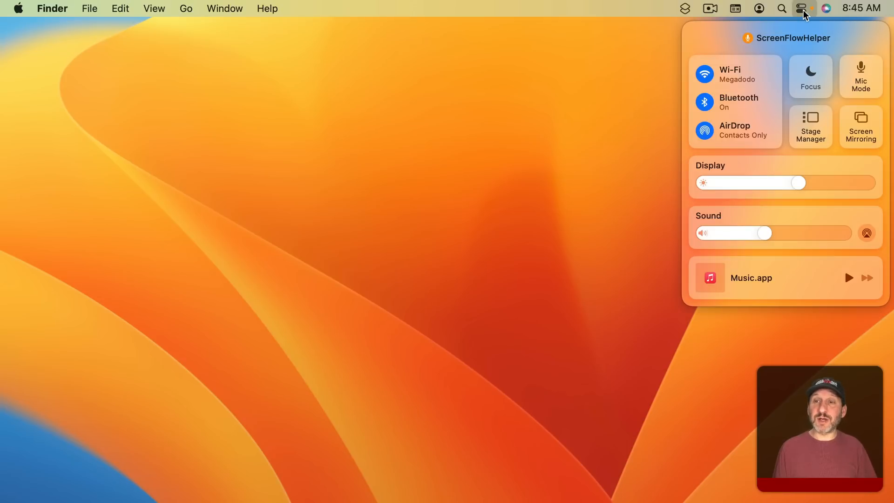
{"action": "mouse_move", "coordinate": [771, 106]}
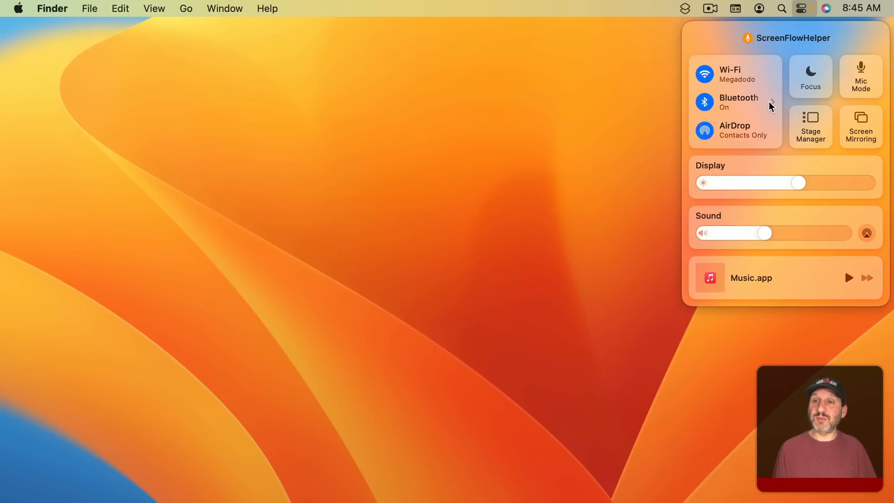
{"action": "left_click", "coordinate": [735, 101]}
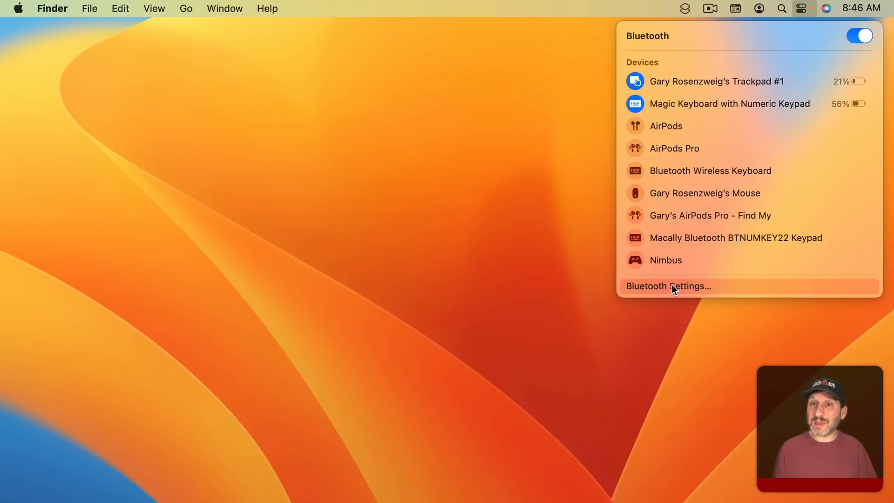
{"action": "mouse_move", "coordinate": [673, 283]}
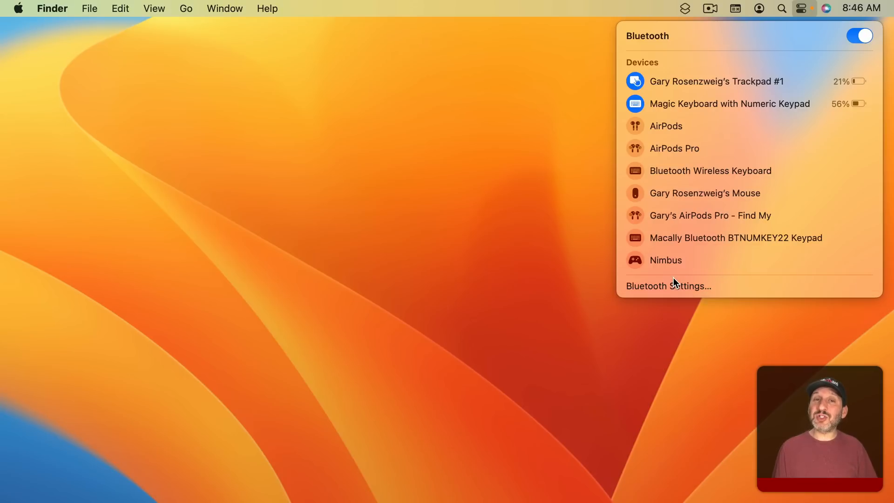
{"action": "mouse_move", "coordinate": [735, 238]}
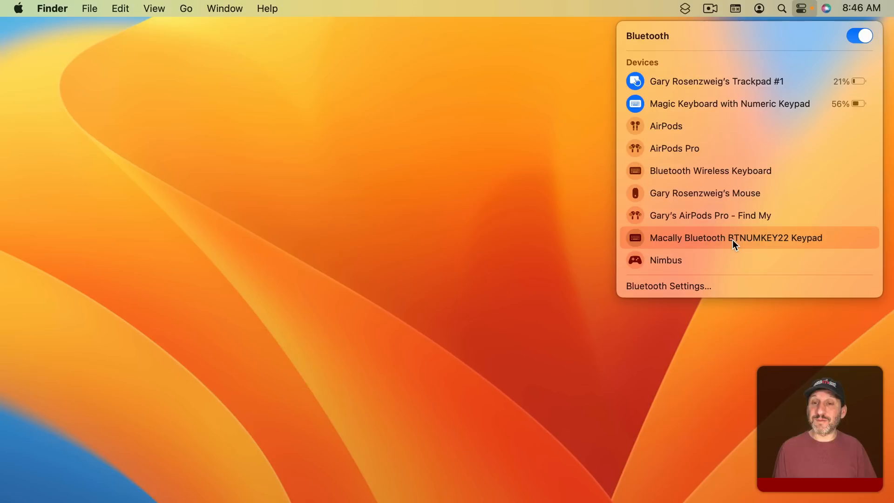
{"action": "mouse_move", "coordinate": [698, 260]}
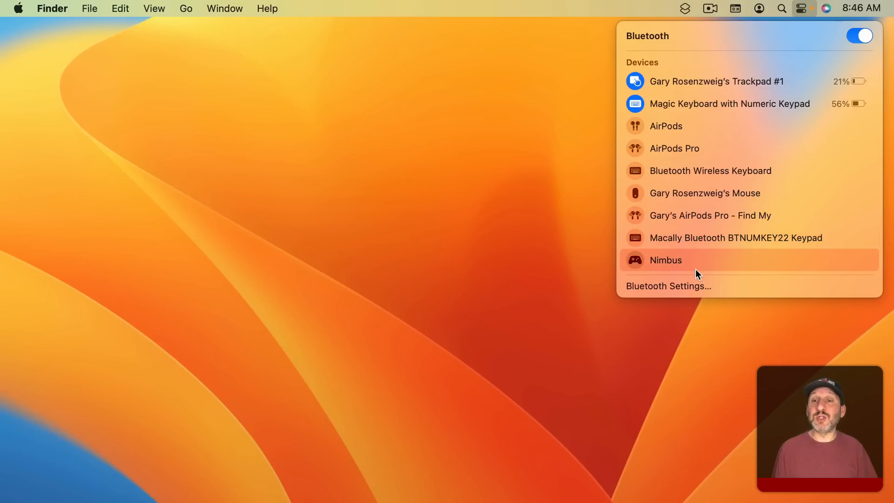
{"action": "mouse_move", "coordinate": [652, 292]}
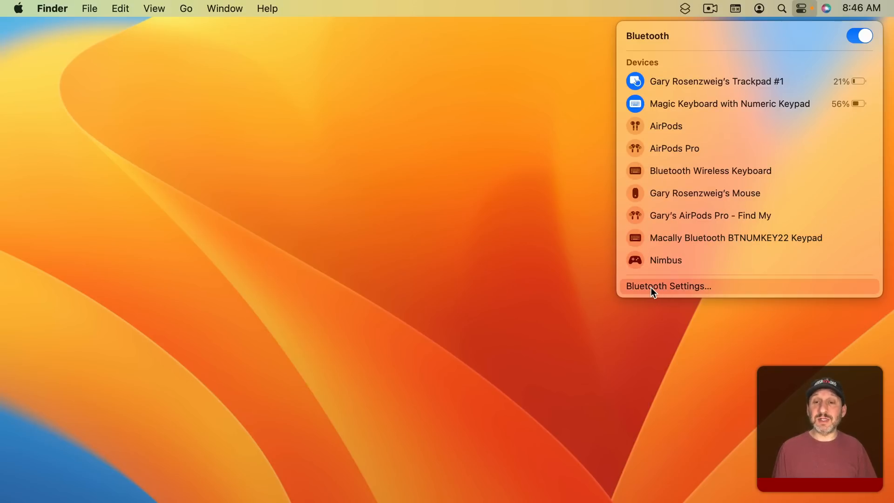
{"action": "left_click", "coordinate": [667, 285]}
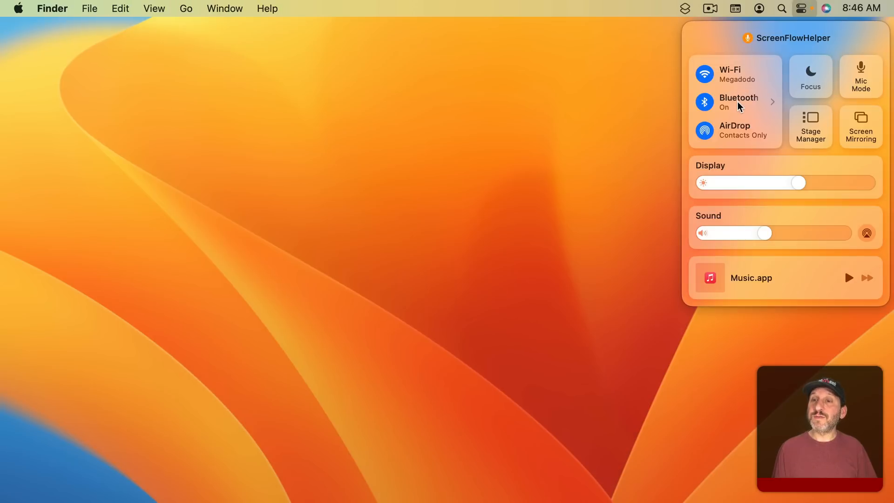
{"action": "mouse_move", "coordinate": [769, 10]}
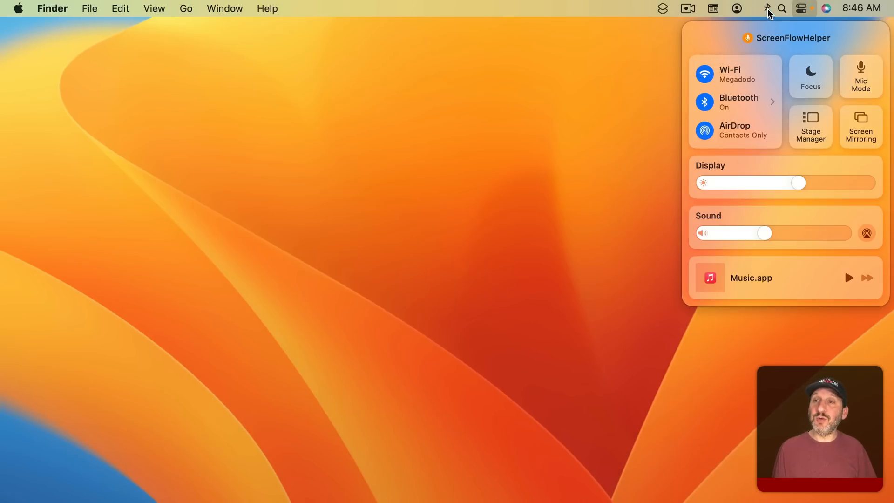
{"action": "mouse_move", "coordinate": [761, 15]}
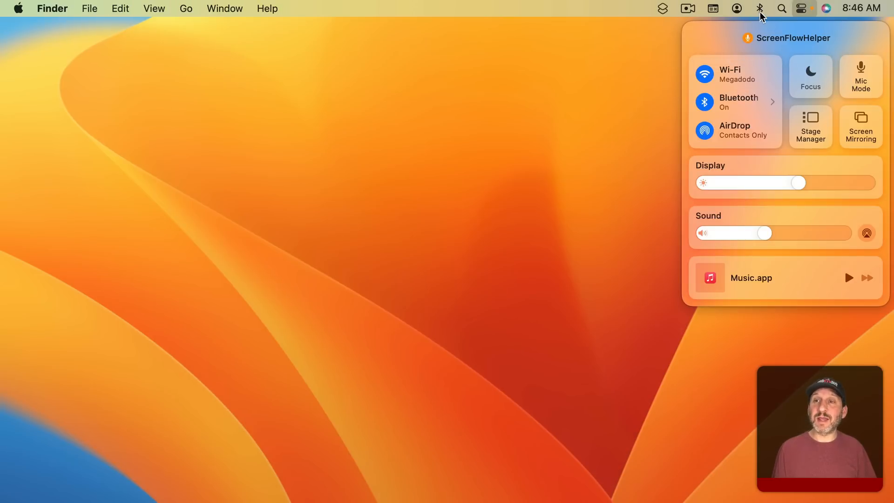
{"action": "left_click", "coordinate": [737, 102]}
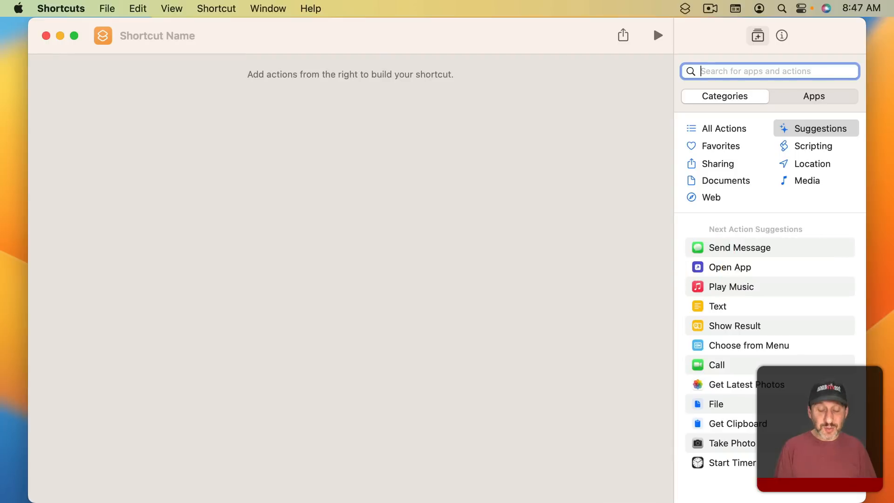
Add an Open URLs action to the new shortcut with the URL x-apple.systempreferences:.
{"action": "type", "text": "open url"}
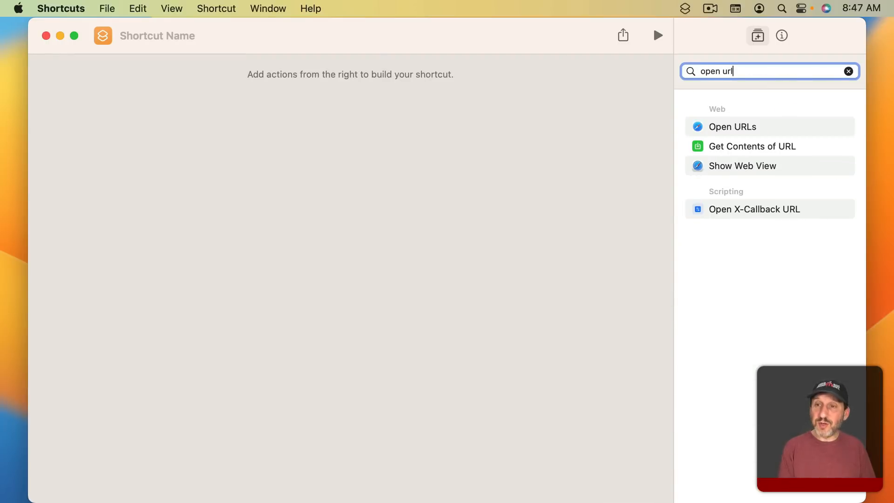
{"action": "mouse_move", "coordinate": [744, 125]}
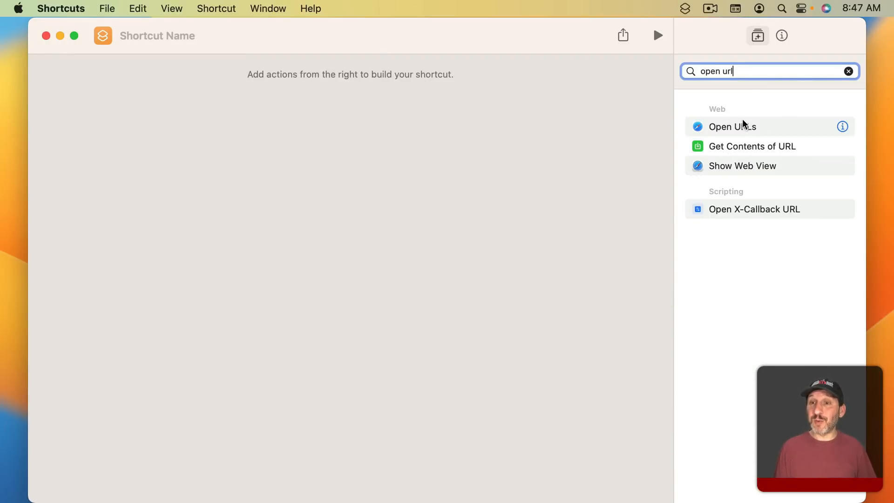
{"action": "double_click", "coordinate": [732, 126]}
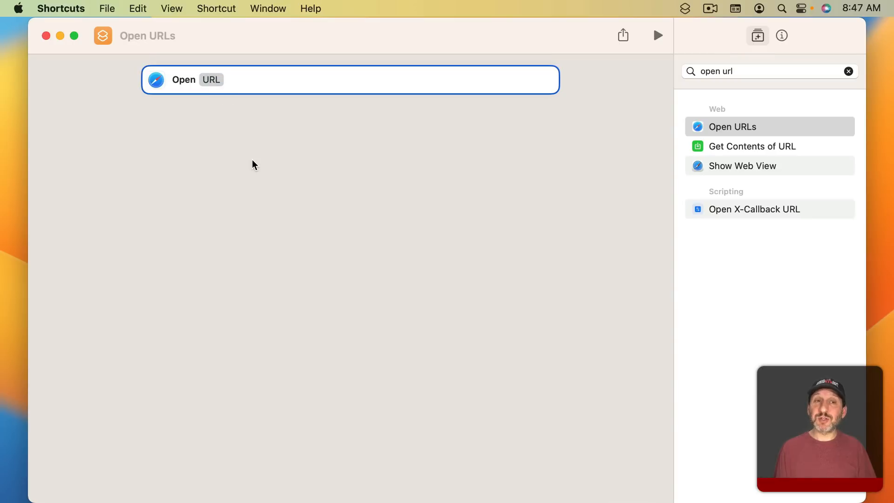
{"action": "type", "text": "x-apple.systempreferences:"}
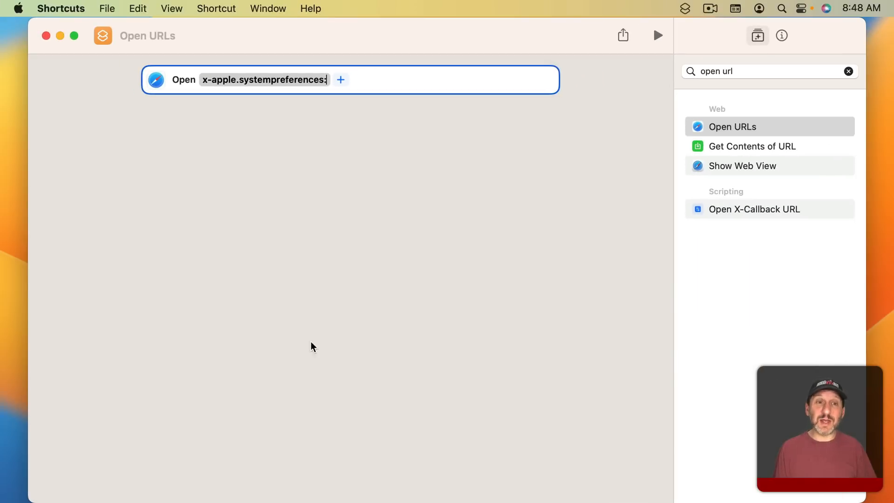
{"action": "mouse_move", "coordinate": [444, 101]}
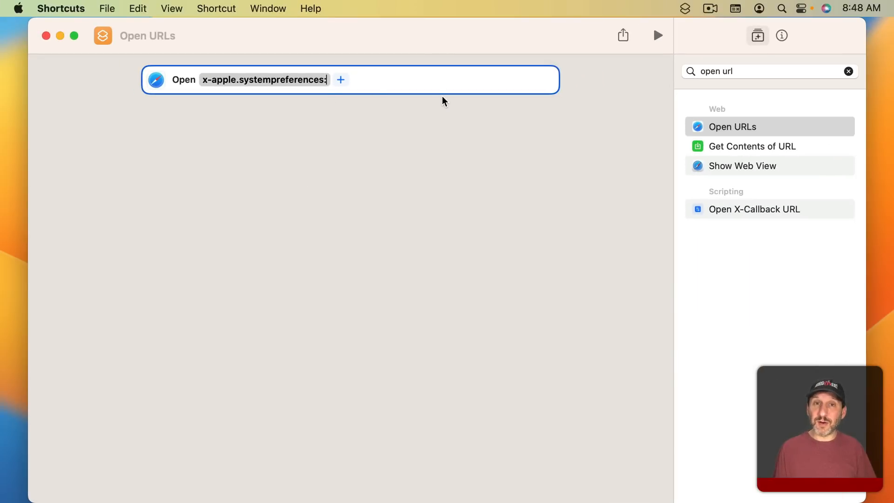
{"action": "mouse_move", "coordinate": [370, 335]}
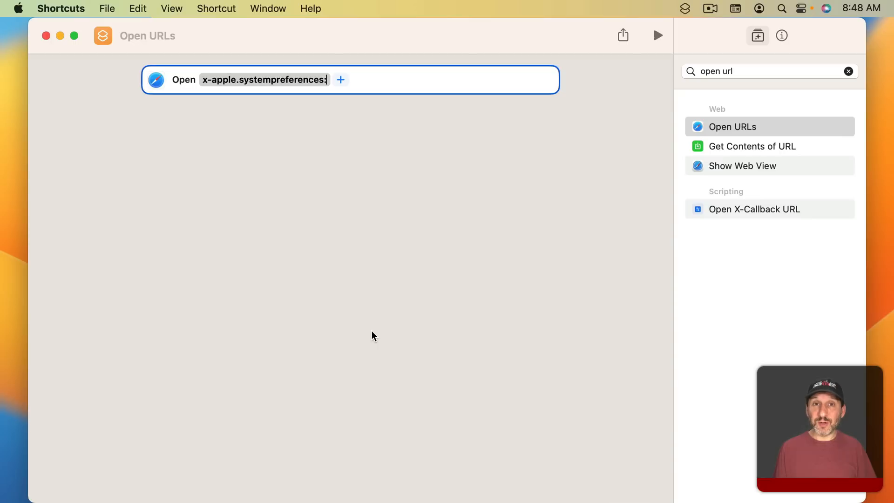
{"action": "mouse_move", "coordinate": [296, 479]}
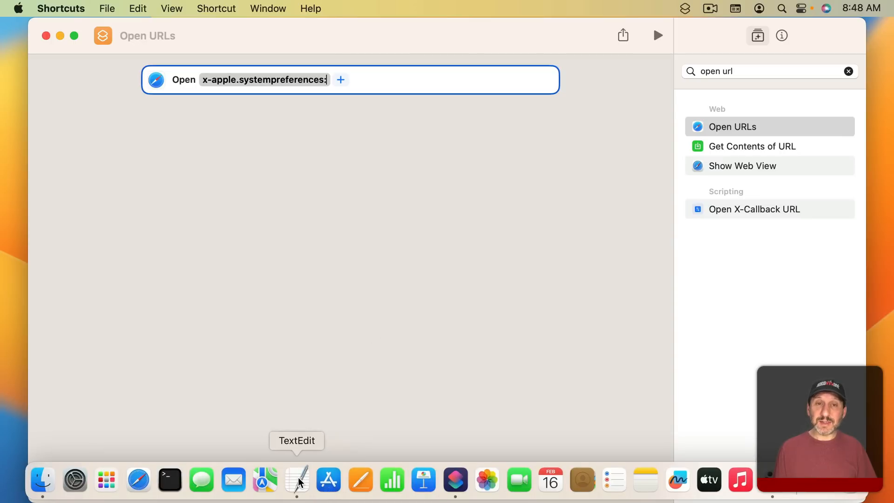
Open System Settings' Sidebar.plist in TextEdit and select the com.apple.BluetoothSettings identifier.
{"action": "left_click", "coordinate": [98, 8]}
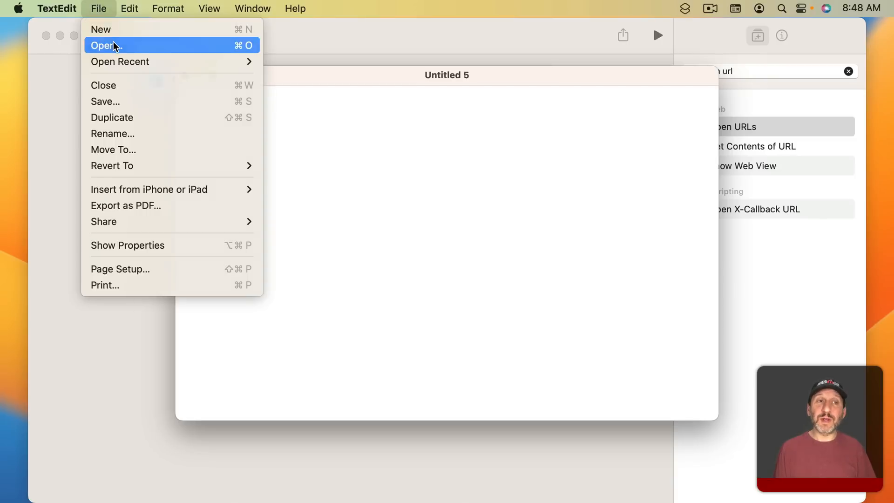
{"action": "left_click", "coordinate": [104, 45]}
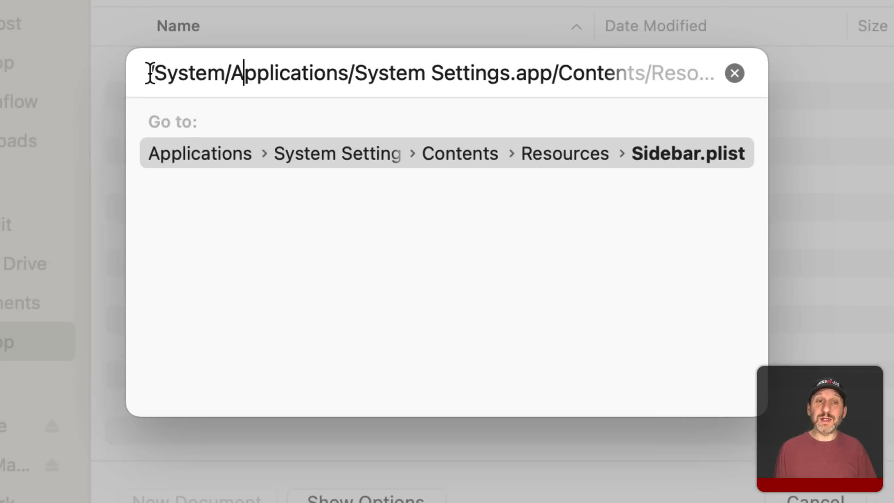
{"action": "left_click_drag", "start_coordinate": [151, 73], "coordinate": [424, 74]}
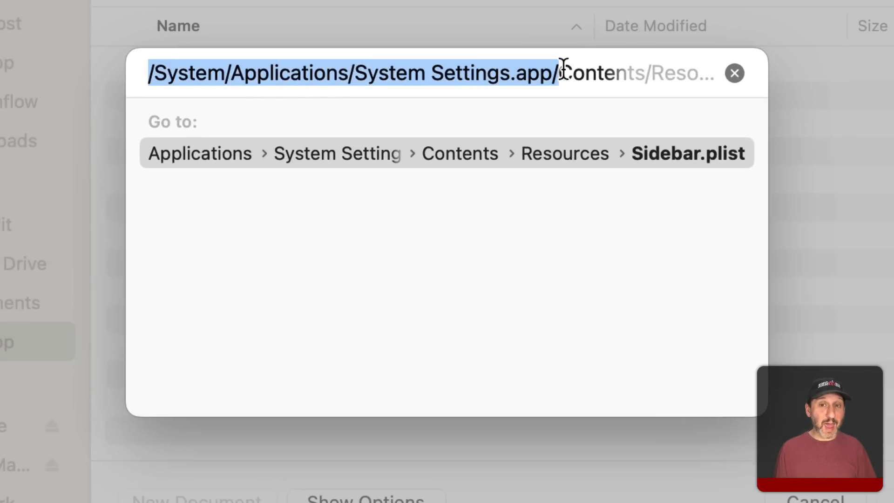
{"action": "left_click_drag", "start_coordinate": [553, 73], "coordinate": [601, 73]}
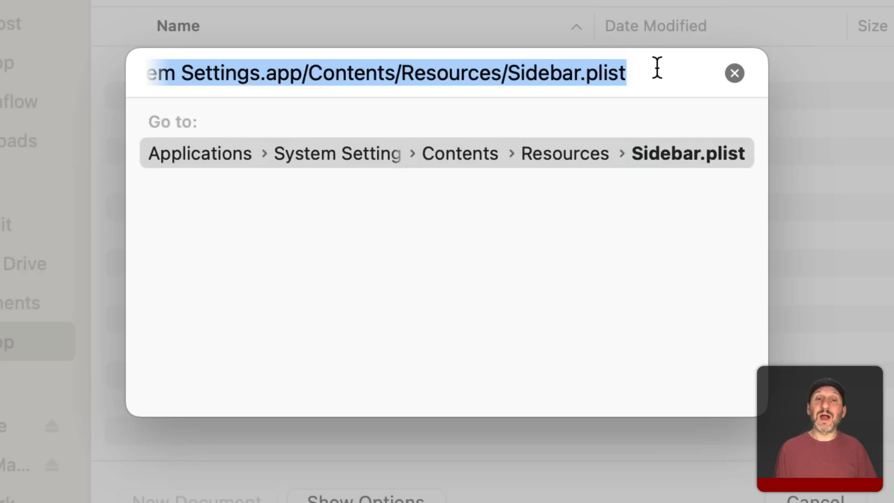
{"action": "mouse_move", "coordinate": [672, 77]}
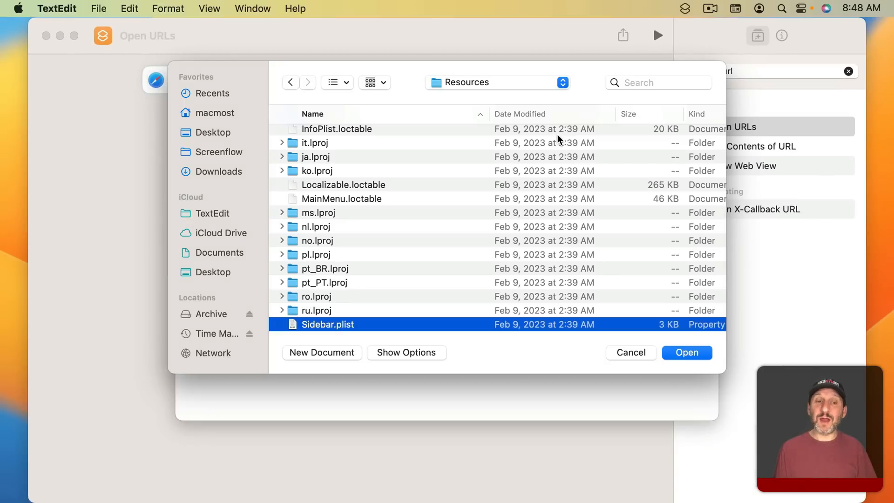
{"action": "mouse_move", "coordinate": [600, 357]}
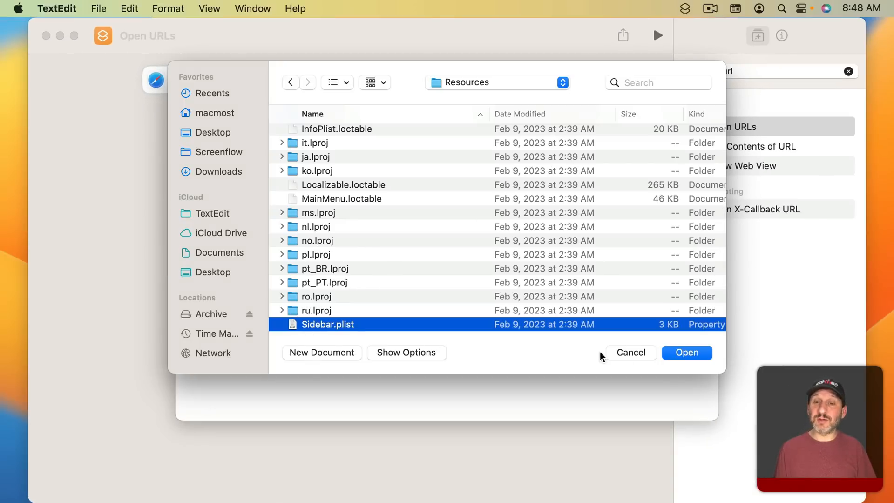
{"action": "left_click", "coordinate": [687, 352]}
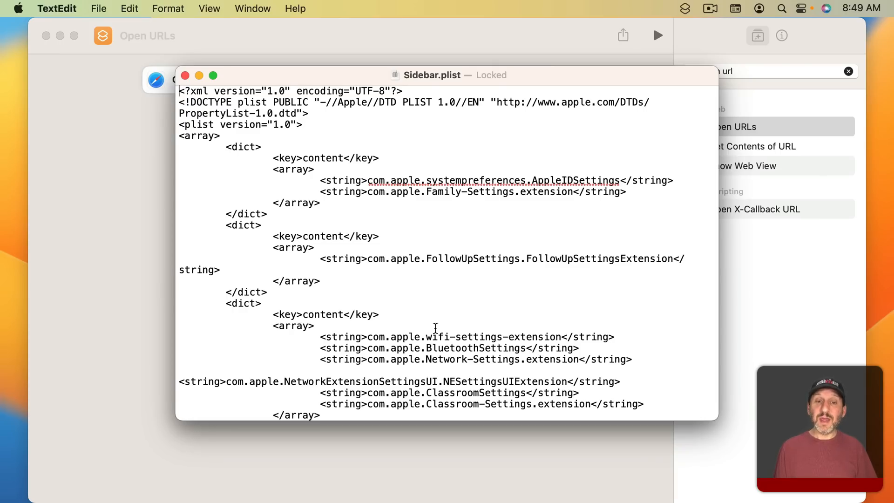
{"action": "scroll", "scroll_direction": "down", "scroll_amount": 3}
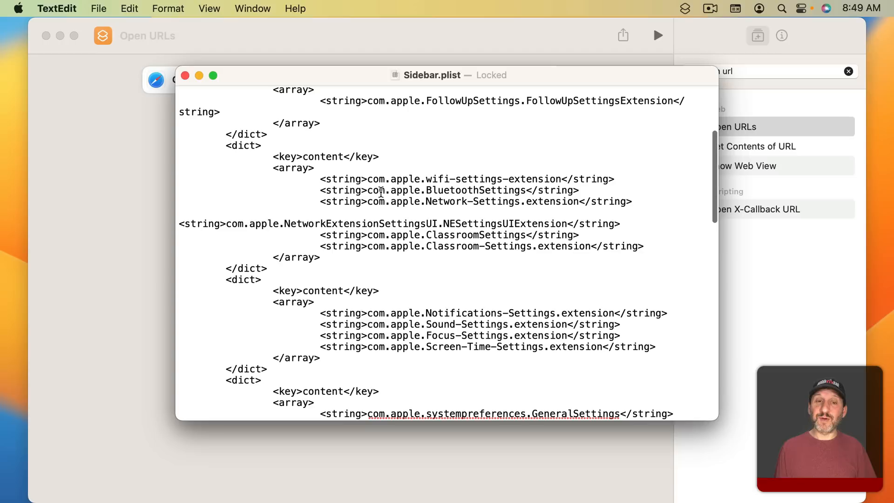
{"action": "double_click", "coordinate": [447, 190]}
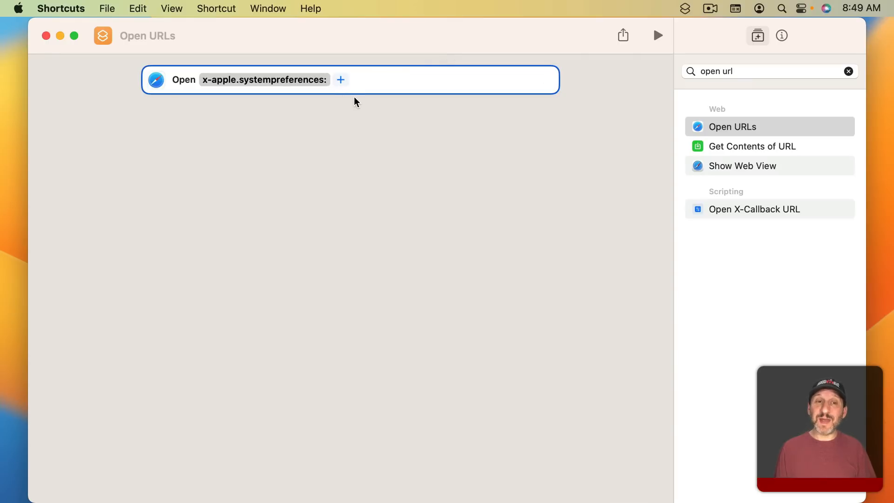
Append com.apple.BluetoothSettings to the URL and run the shortcut to test it.
{"action": "type", "text": "com.apple.BluetoothSettings"}
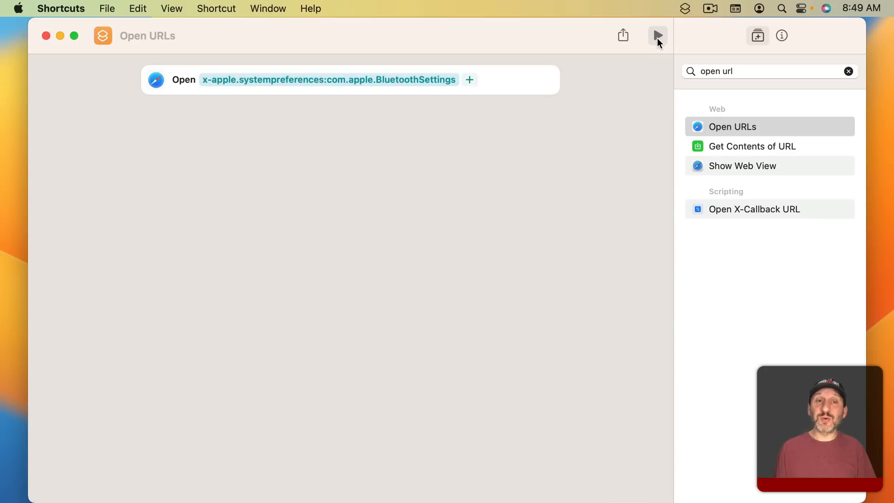
{"action": "left_click", "coordinate": [656, 35]}
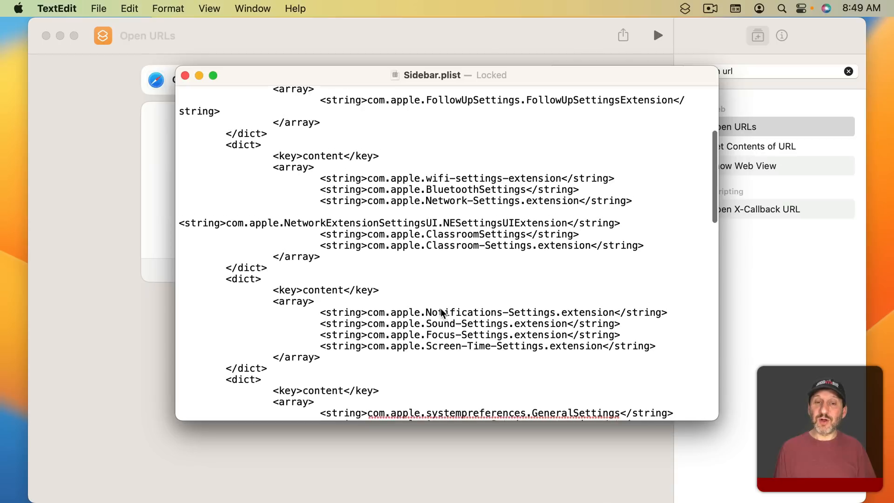
{"action": "scroll", "scroll_direction": "down", "scroll_amount": 3}
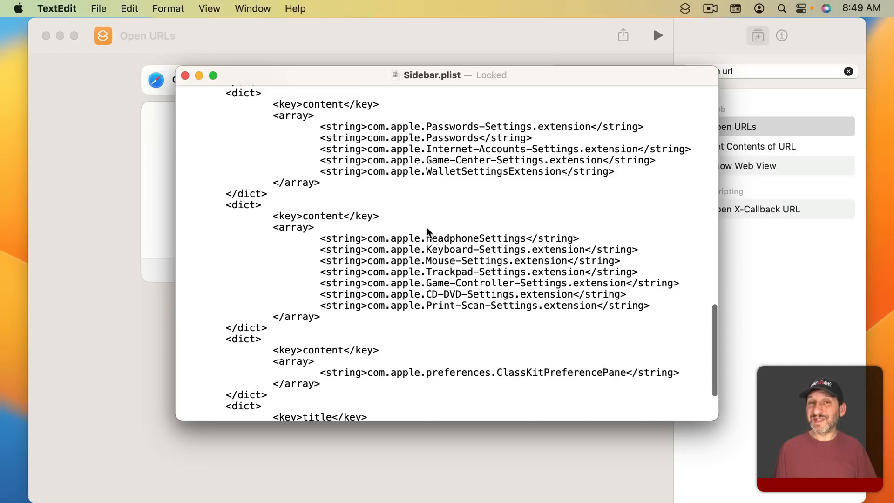
{"action": "scroll", "scroll_direction": "down", "scroll_amount": 3}
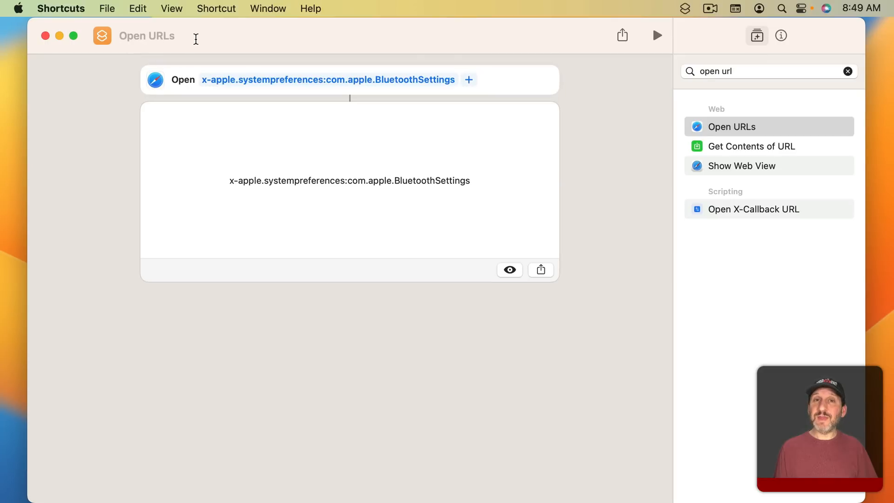
{"action": "mouse_move", "coordinate": [717, 53]}
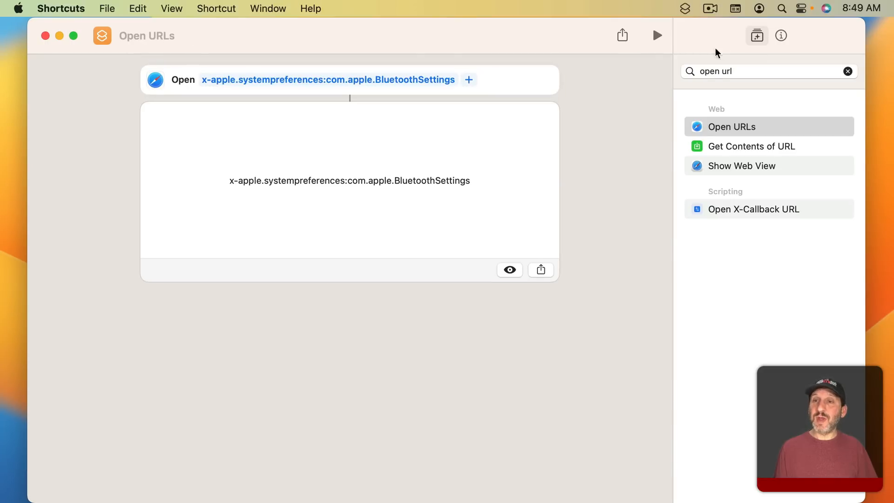
Show the Open URLs shortcut's details and start adding a keyboard shortcut.
{"action": "left_click", "coordinate": [780, 35]}
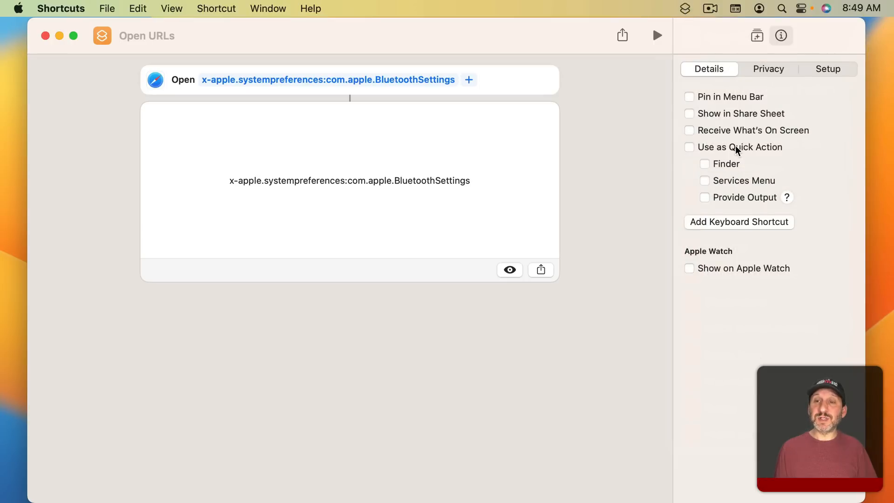
{"action": "mouse_move", "coordinate": [758, 227]}
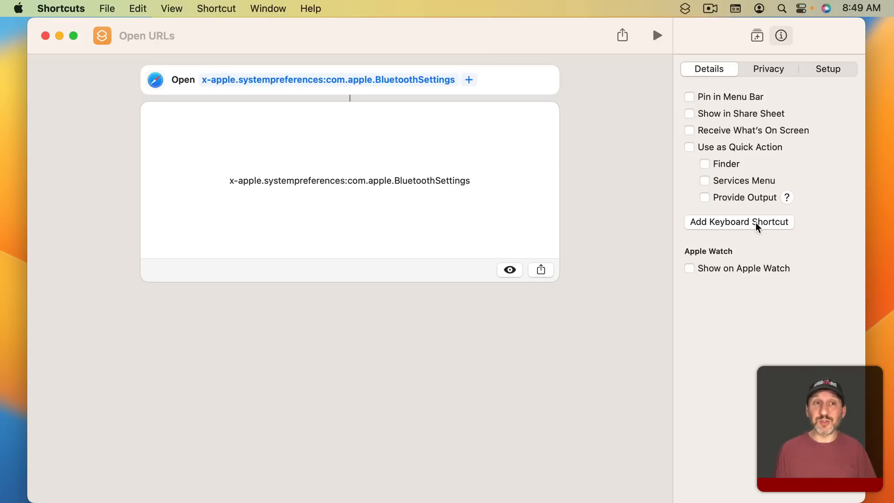
{"action": "left_click", "coordinate": [107, 8]}
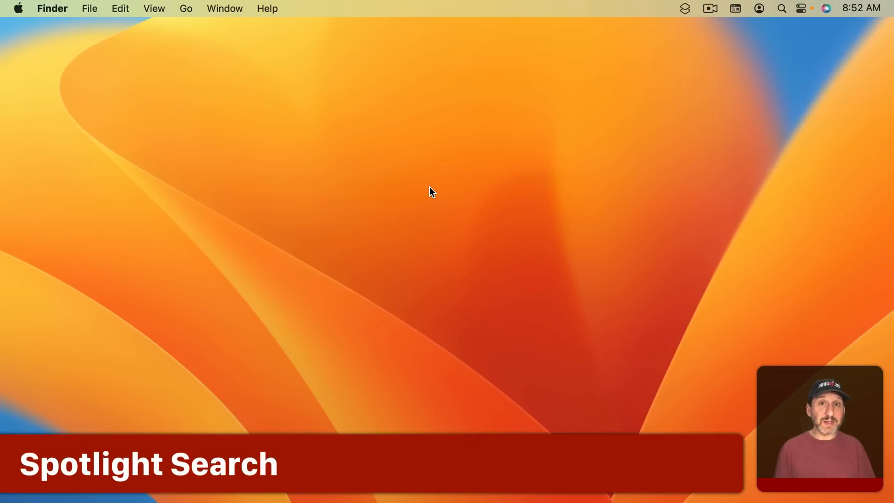
Open Bluetooth settings through Spotlight search, then browse the Siri & Spotlight options.
{"action": "key", "text": "cmd+space"}
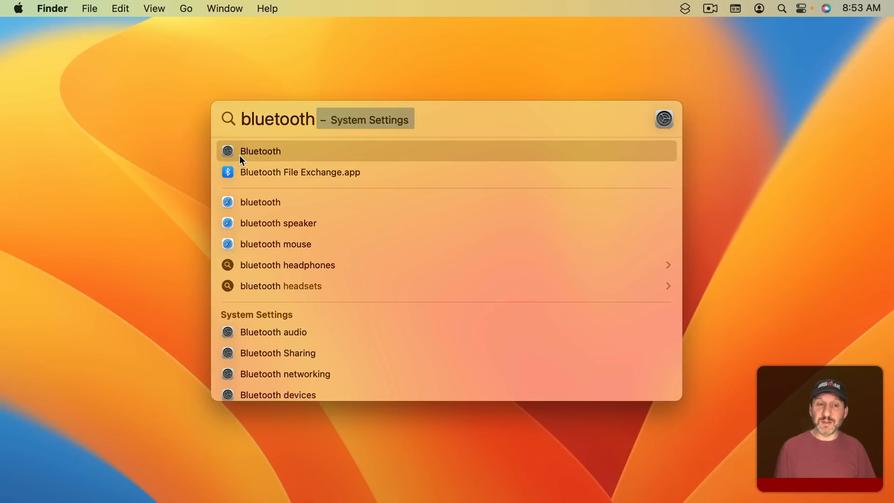
{"action": "left_click", "coordinate": [259, 150]}
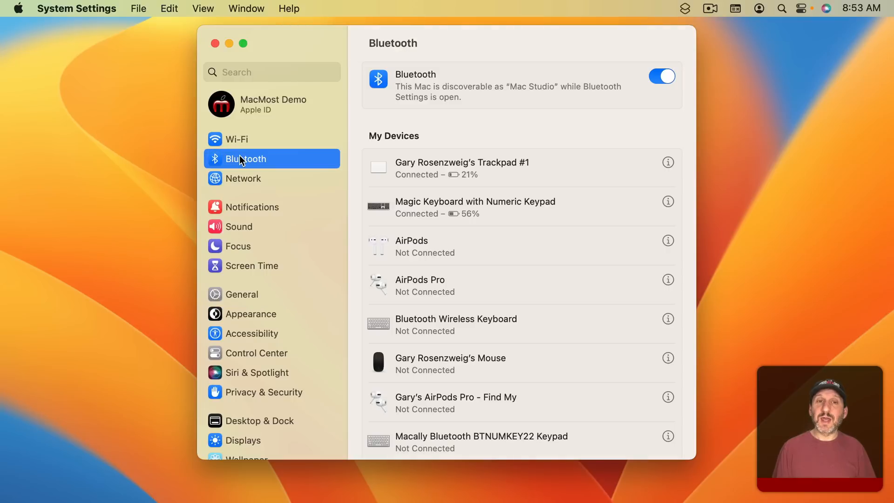
{"action": "mouse_move", "coordinate": [335, 313]}
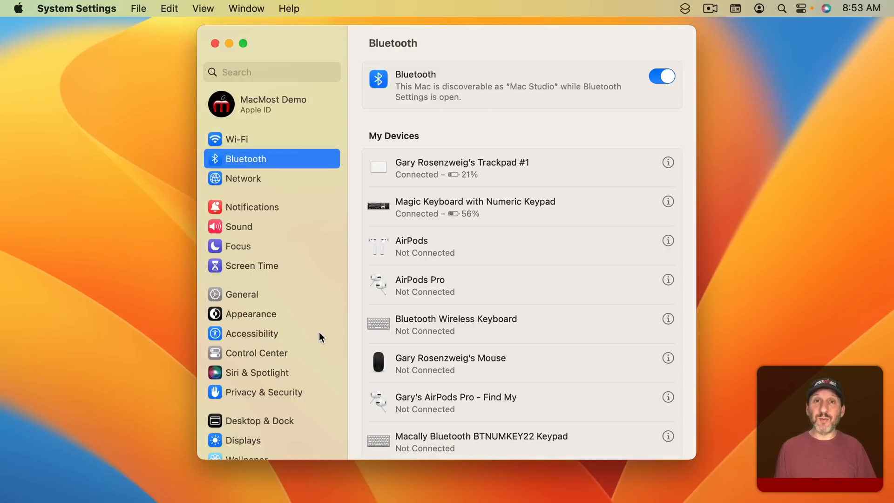
{"action": "mouse_move", "coordinate": [293, 214]}
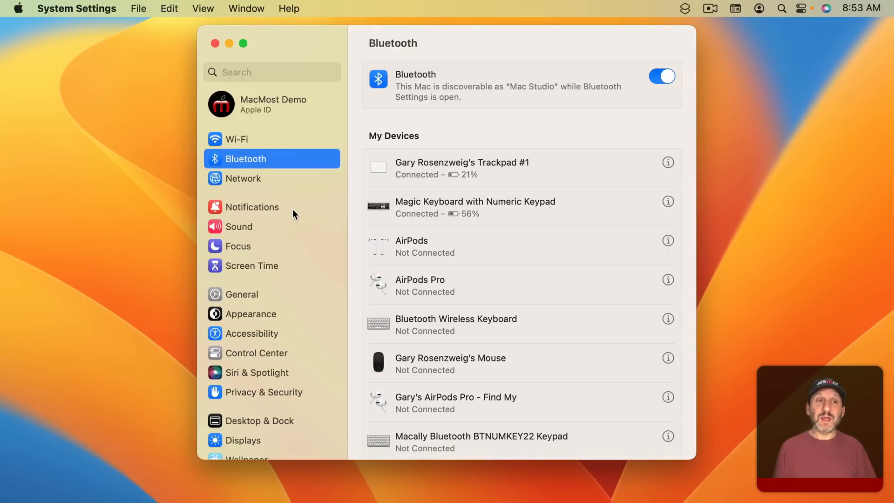
{"action": "left_click", "coordinate": [256, 372]}
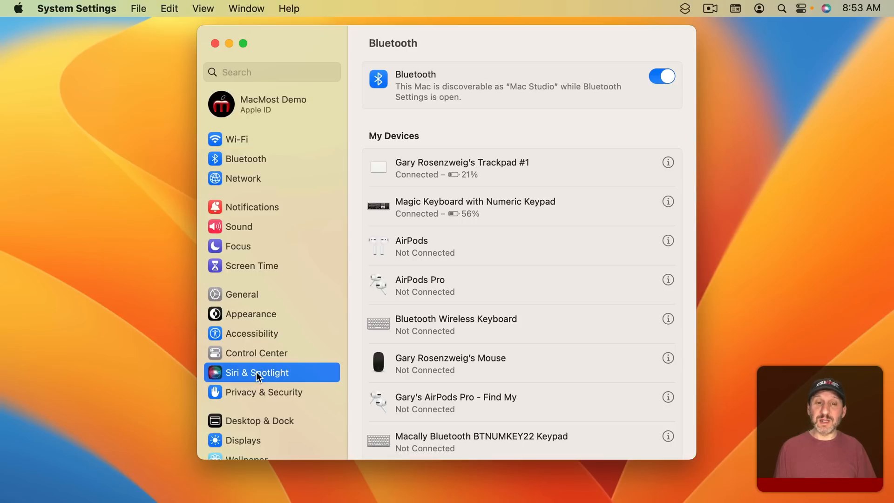
{"action": "left_click", "coordinate": [259, 372]}
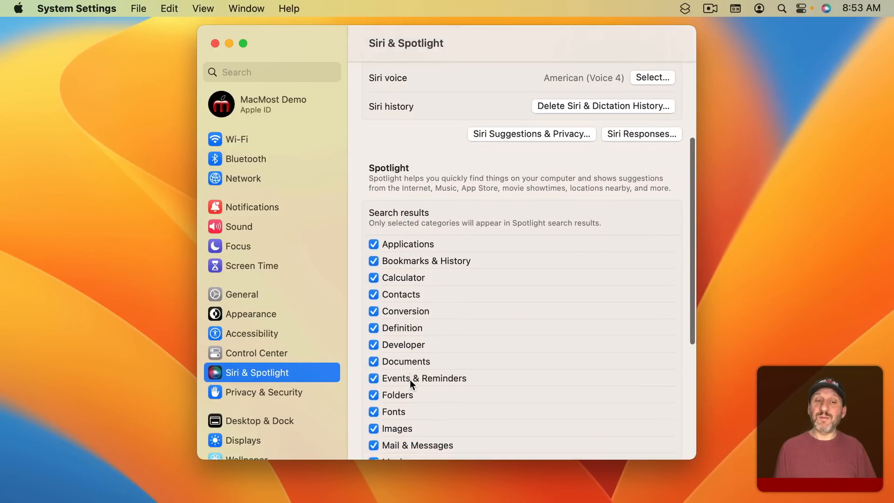
{"action": "scroll", "scroll_direction": "down", "scroll_amount": 3}
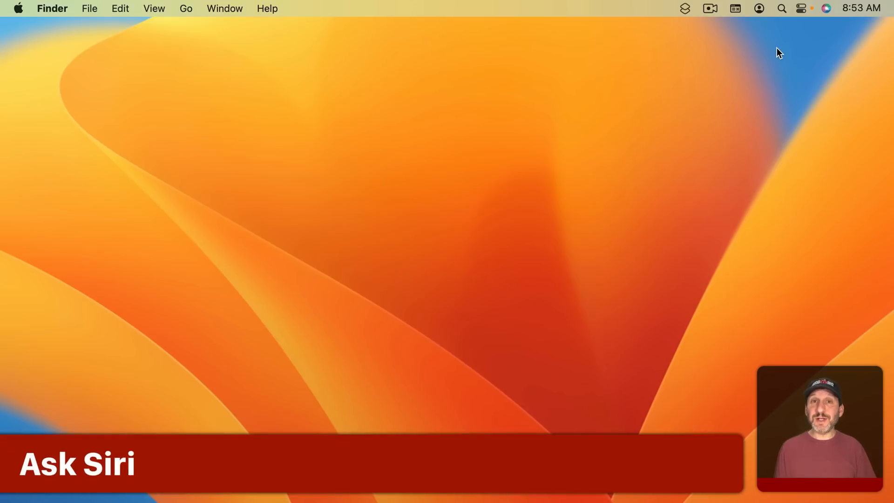
{"action": "mouse_move", "coordinate": [790, 74]}
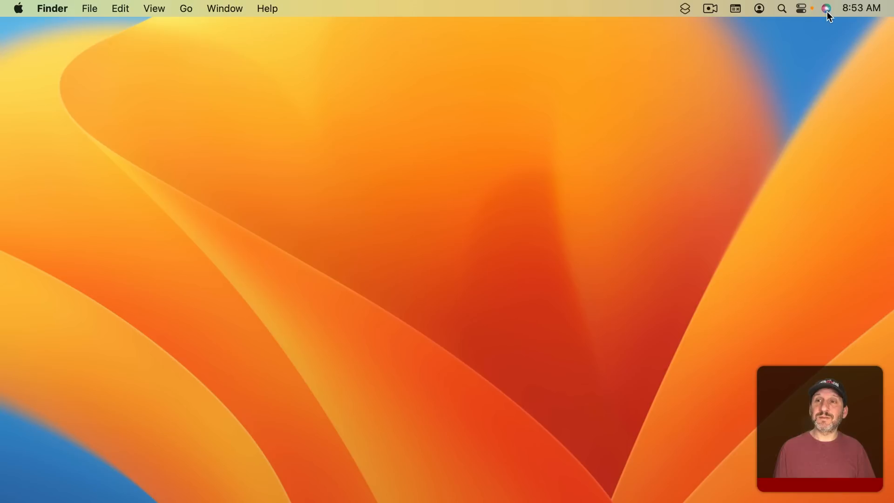
{"action": "left_click", "coordinate": [826, 9]}
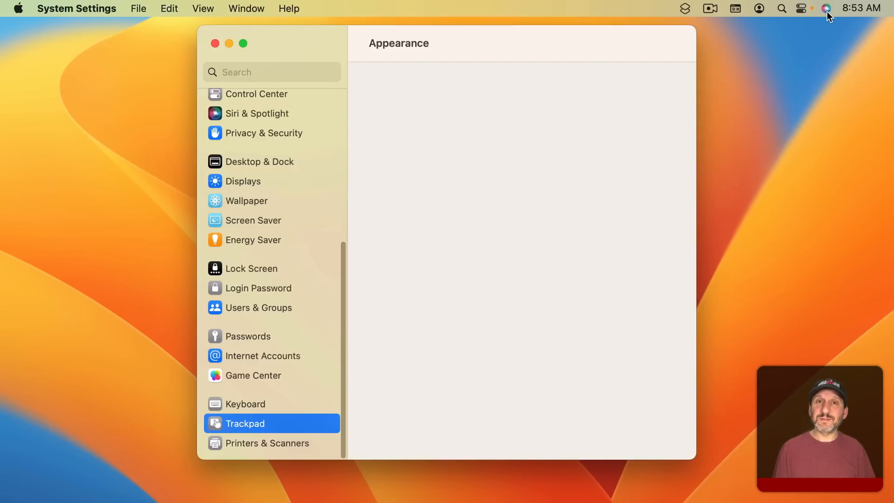
{"action": "left_click", "coordinate": [215, 43]}
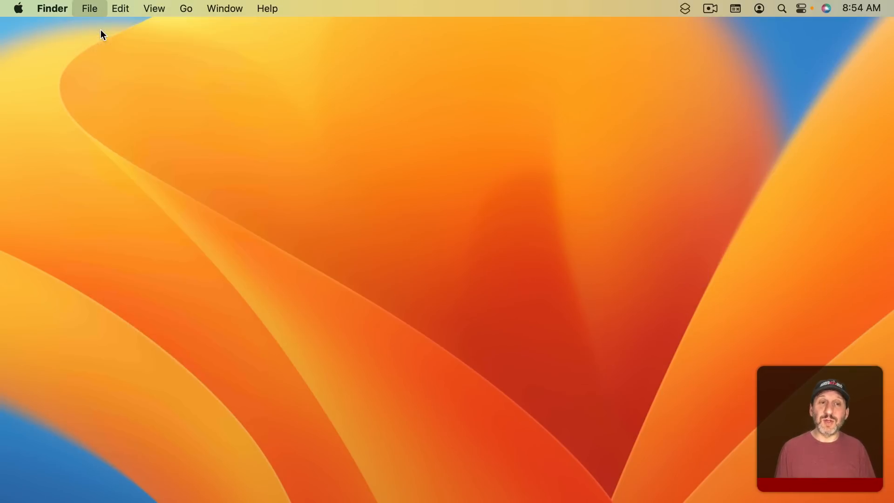
Browse from Go > Computer through Macintosh HD, System and Library into PreferencePanes.
{"action": "left_click", "coordinate": [186, 8]}
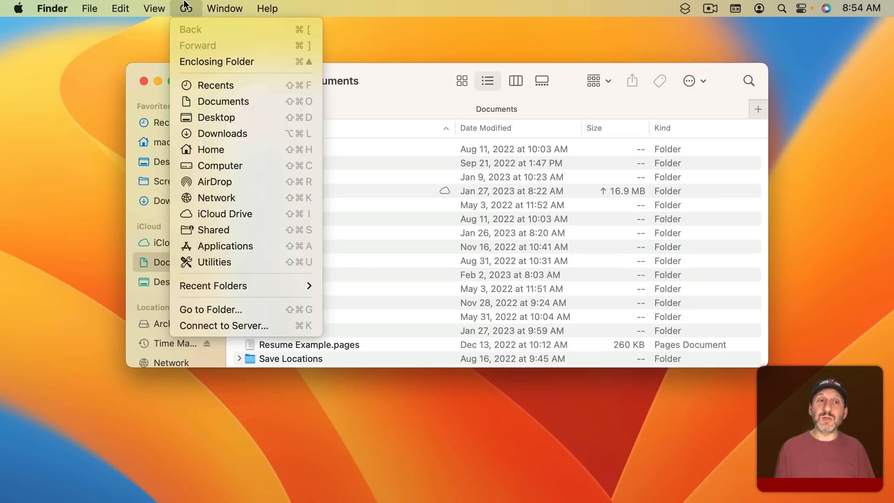
{"action": "left_click", "coordinate": [220, 165]}
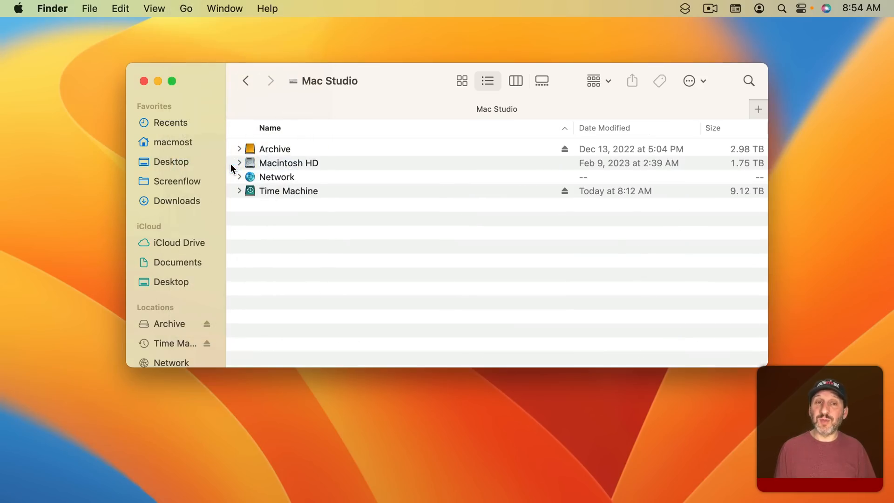
{"action": "double_click", "coordinate": [287, 163]}
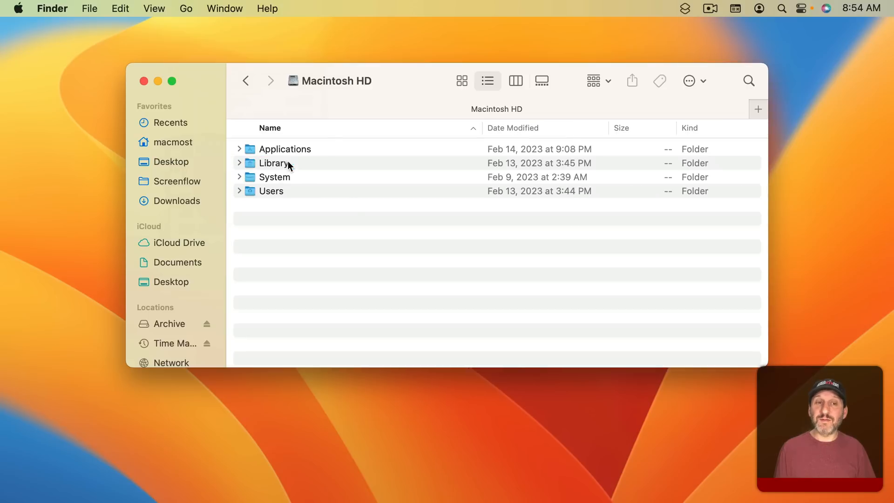
{"action": "left_click", "coordinate": [274, 163]}
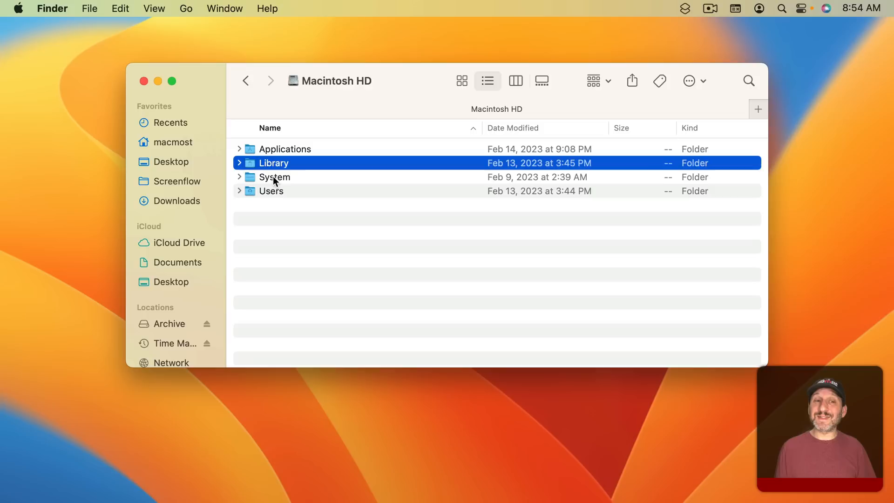
{"action": "double_click", "coordinate": [274, 177]}
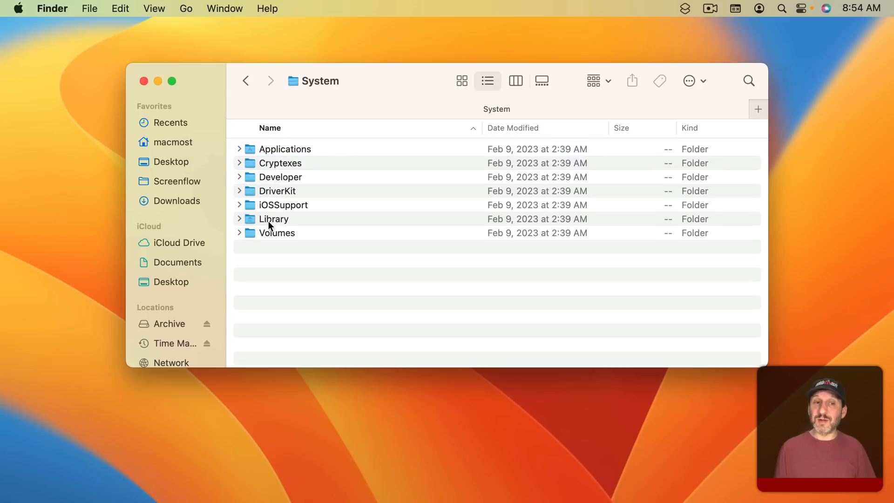
{"action": "double_click", "coordinate": [274, 219]}
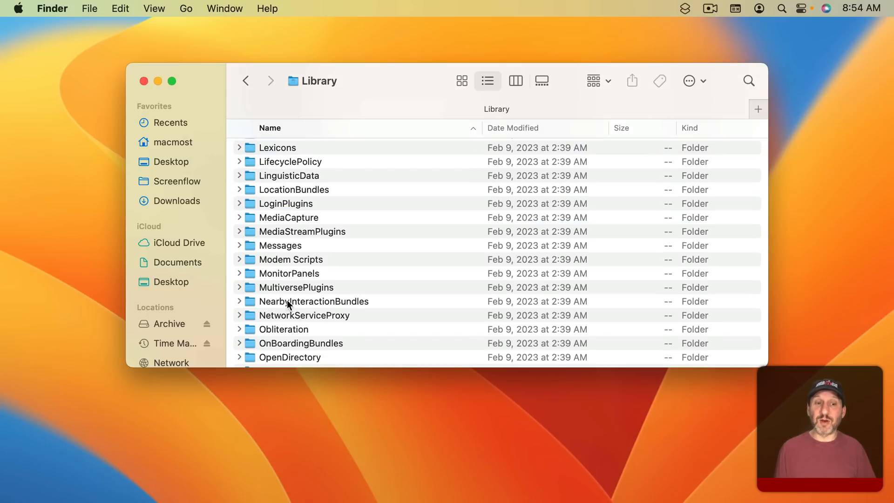
{"action": "scroll", "scroll_direction": "down", "scroll_amount": 3}
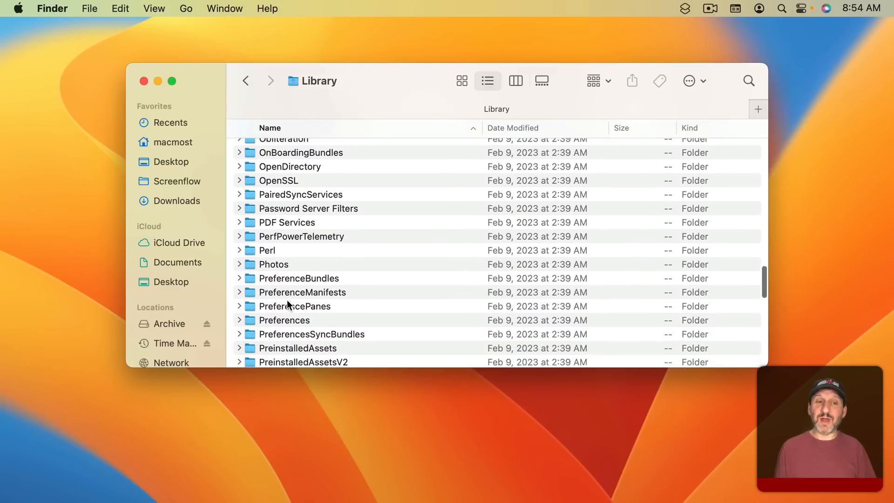
{"action": "scroll", "scroll_direction": "down", "scroll_amount": 3}
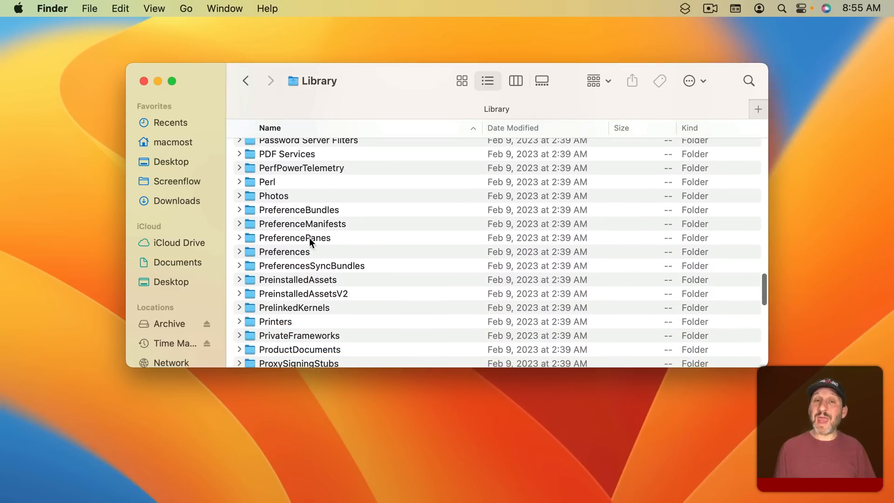
{"action": "double_click", "coordinate": [294, 237]}
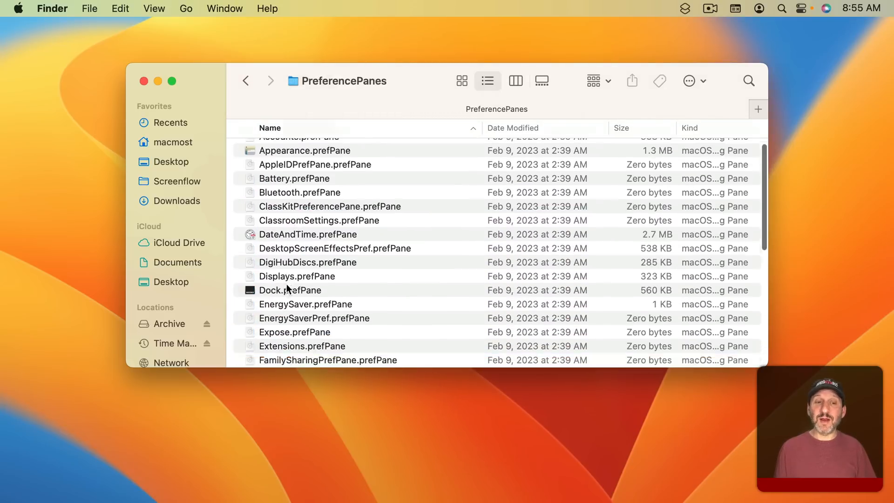
Scroll down the PreferencePanes folder and select Keyboard.prefPane.
{"action": "scroll", "scroll_direction": "down", "scroll_amount": 3}
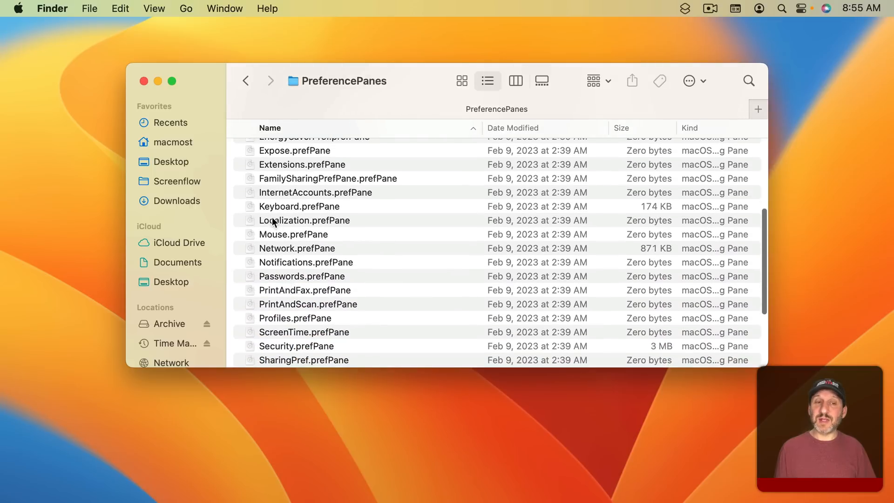
{"action": "left_click", "coordinate": [299, 206]}
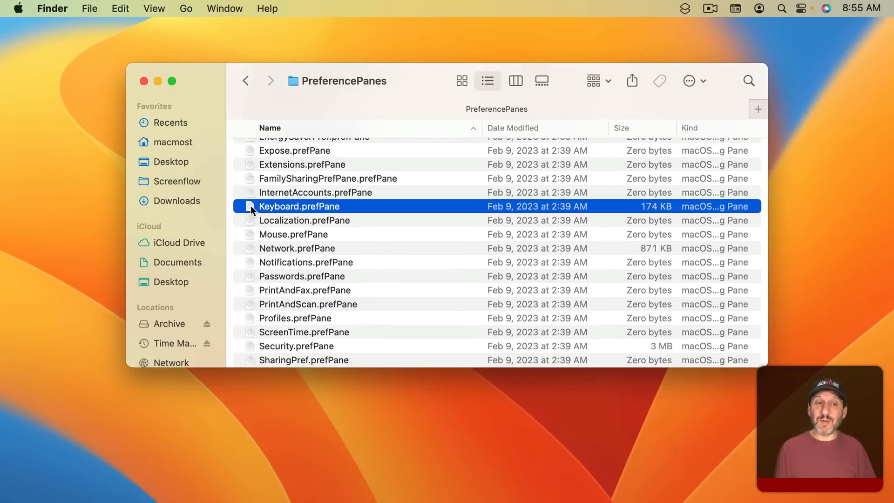
{"action": "double_click", "coordinate": [299, 205]}
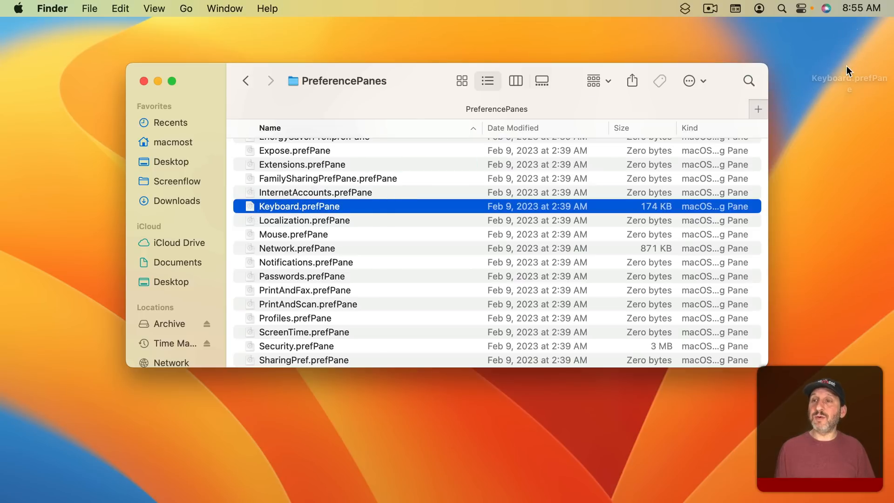
Drag Keyboard.prefPane into the Dock beside Downloads and open Keyboard settings from it.
{"action": "left_click_drag", "start_coordinate": [299, 206], "coordinate": [848, 45]}
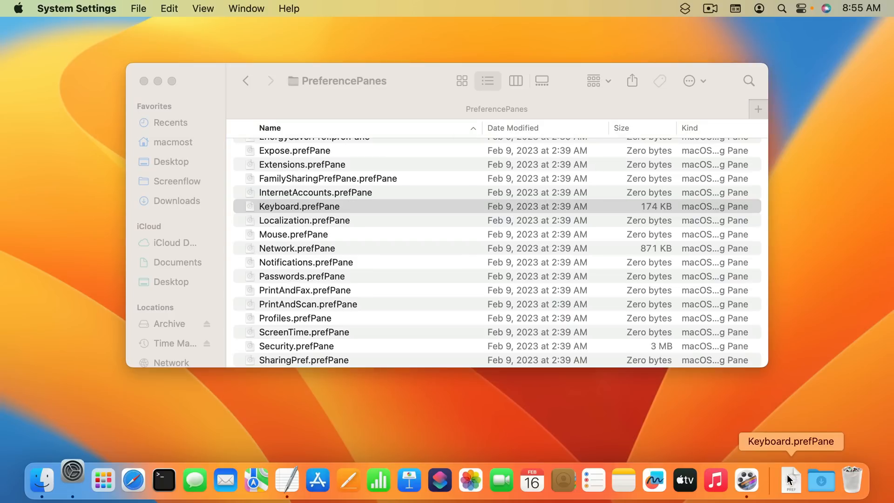
{"action": "double_click", "coordinate": [299, 206]}
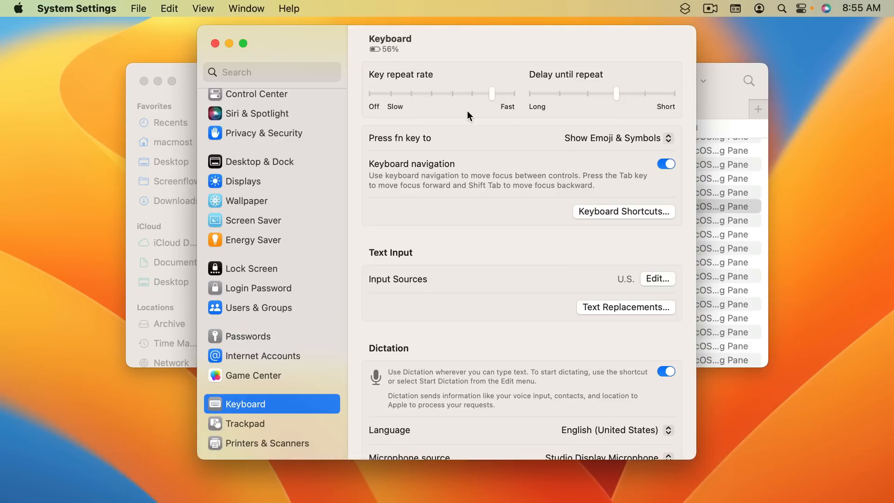